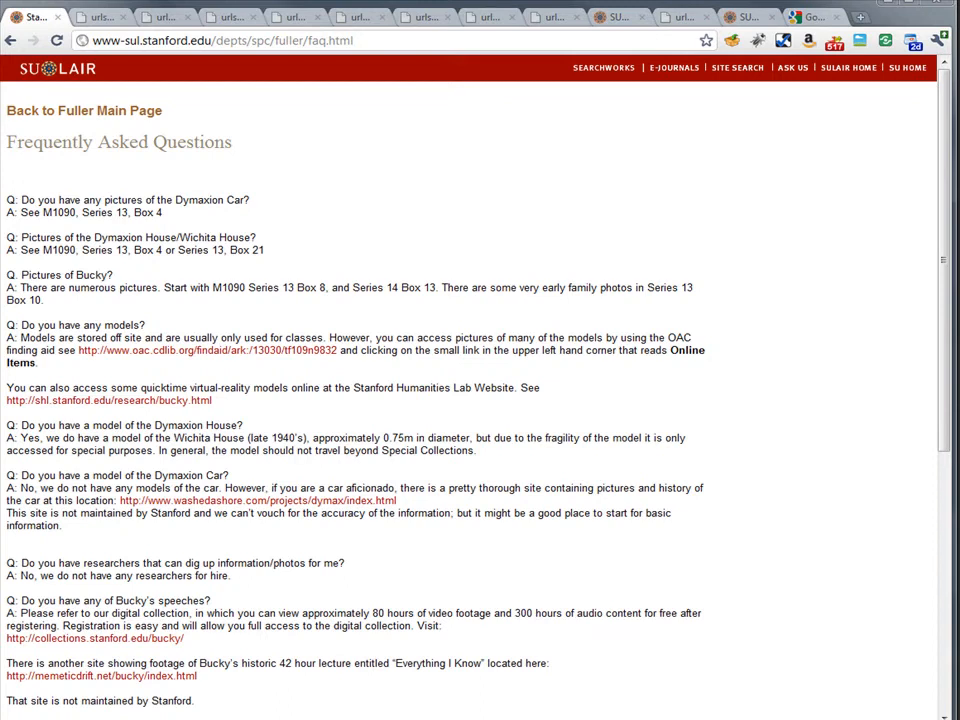
Step: Show the slide labelling http as the Hypertext Transfer Protocol
click(356, 40)
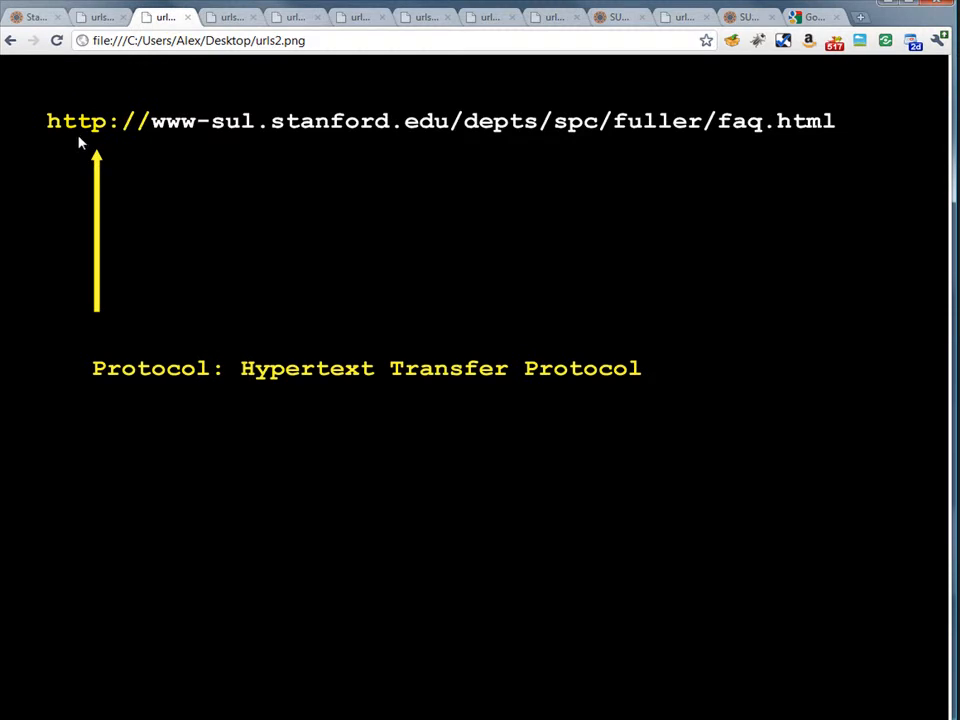
mouse_move(116, 156)
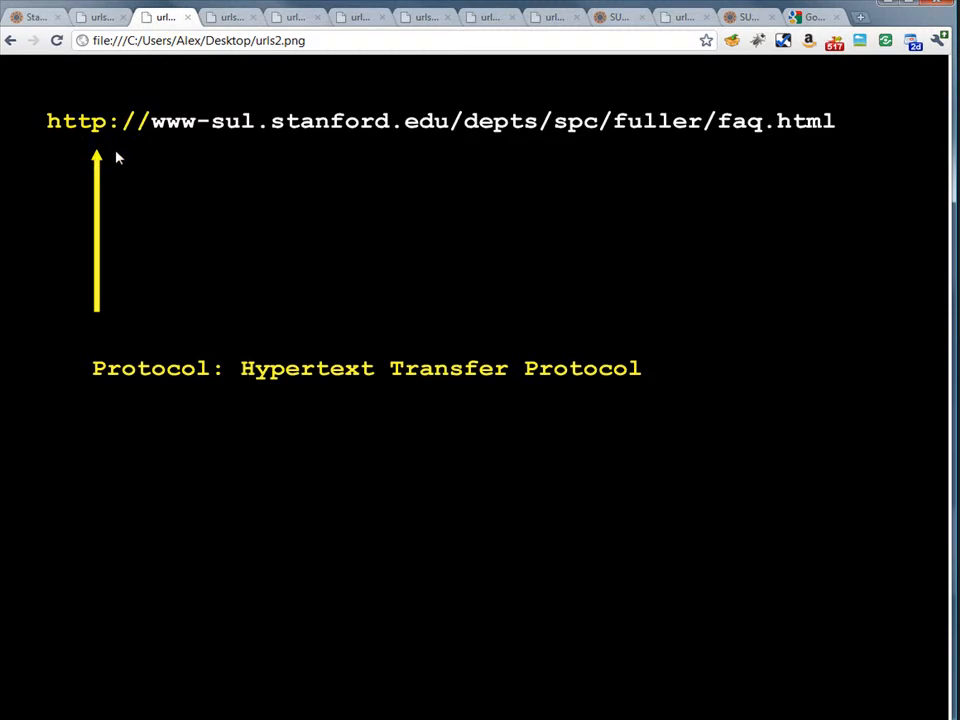
mouse_move(56, 108)
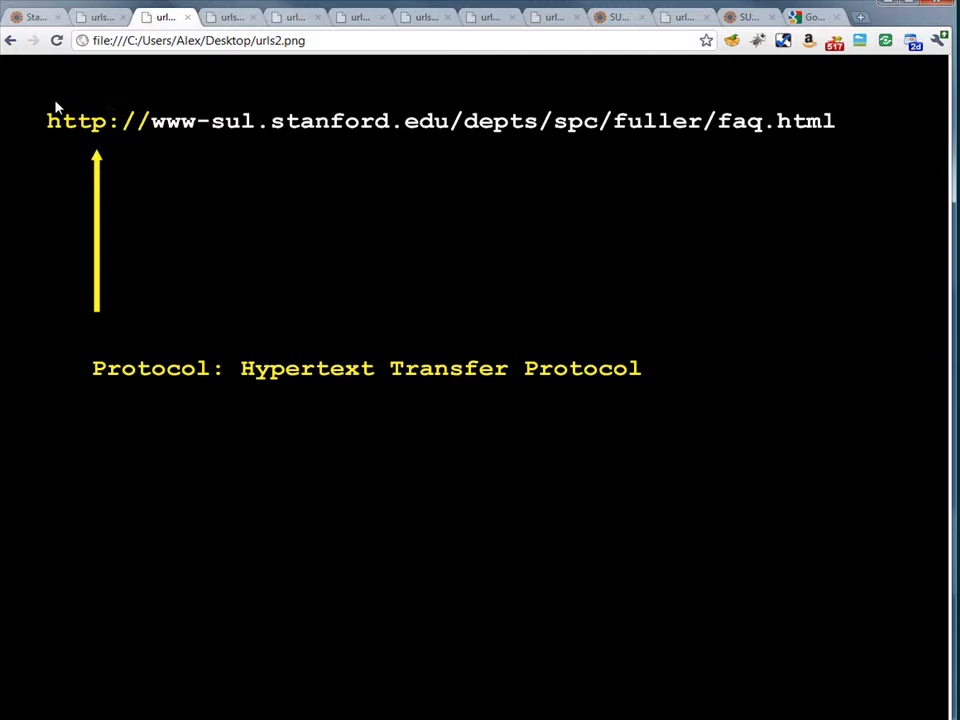
mouse_move(100, 108)
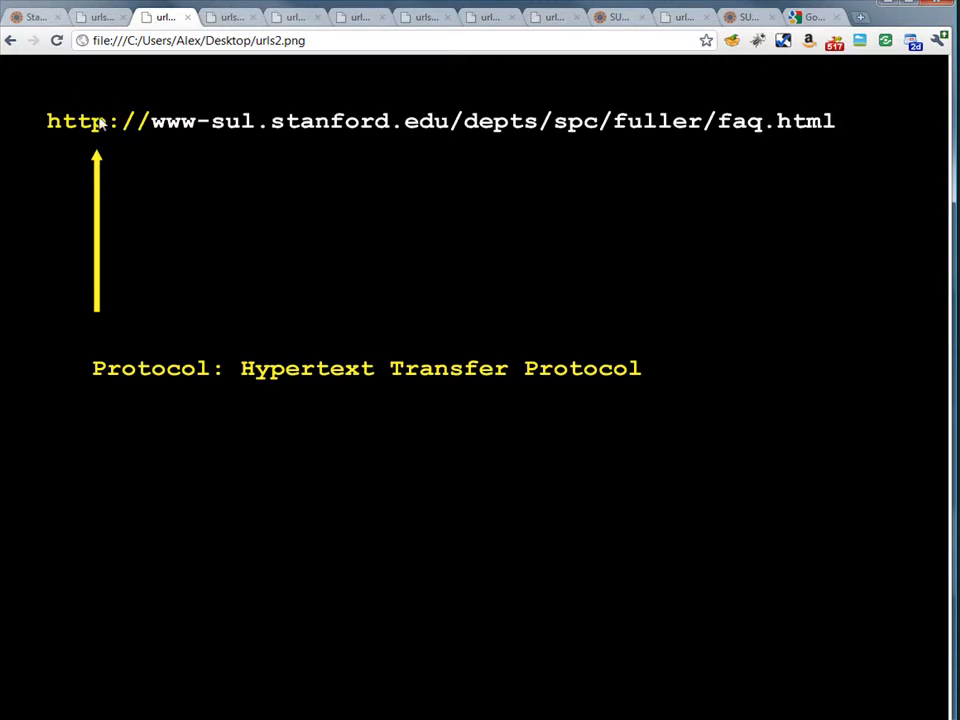
mouse_move(84, 144)
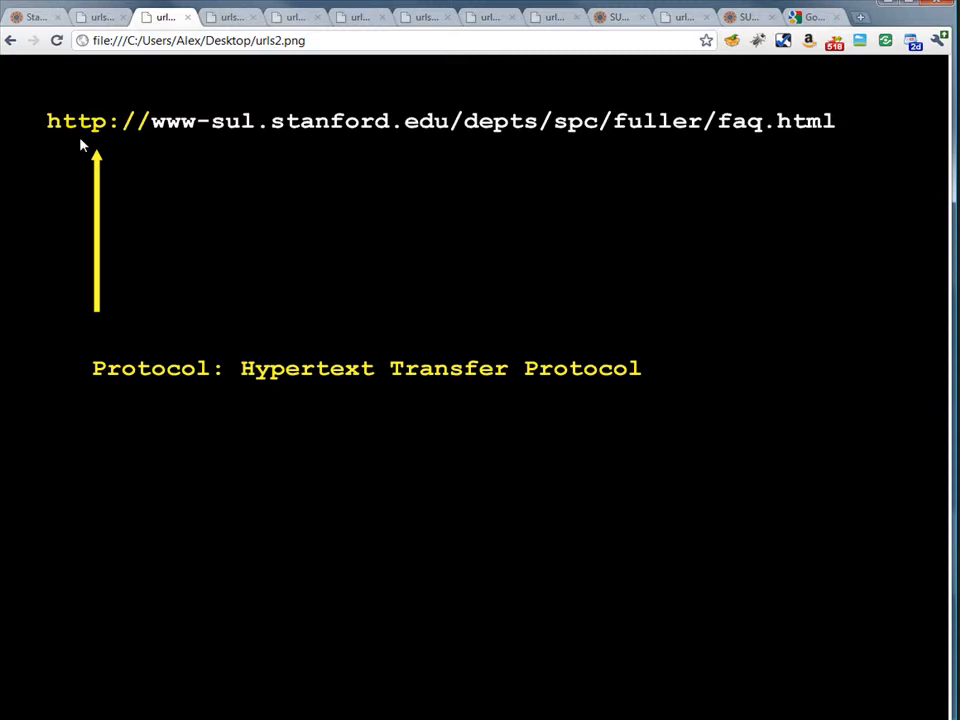
Step: Show the slide labelling www-sul.stanford.edu as the web domain
click(224, 16)
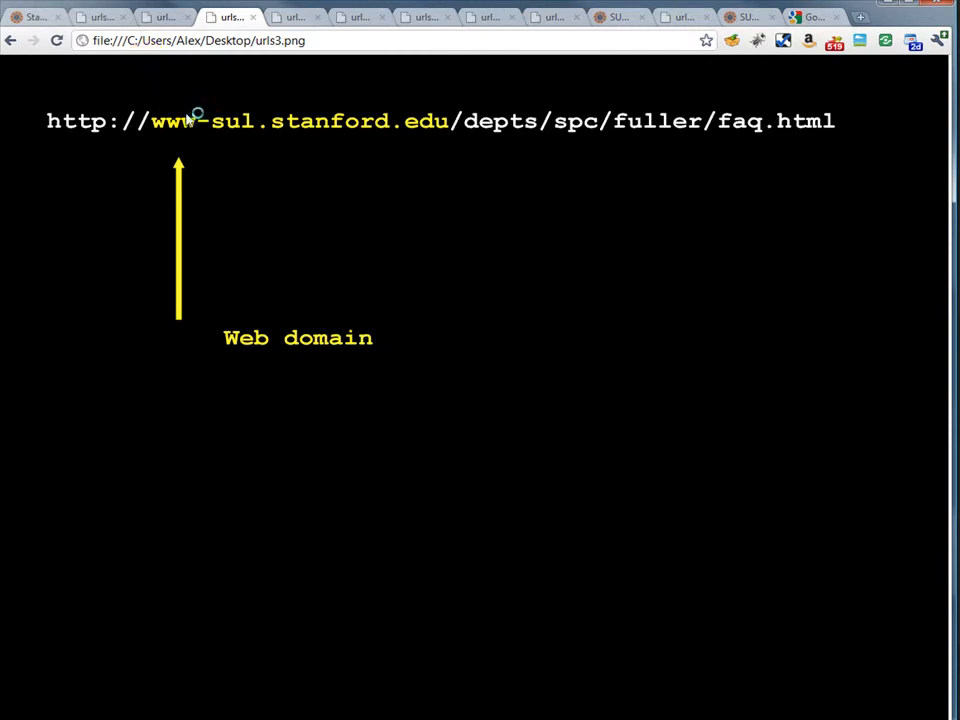
mouse_move(208, 136)
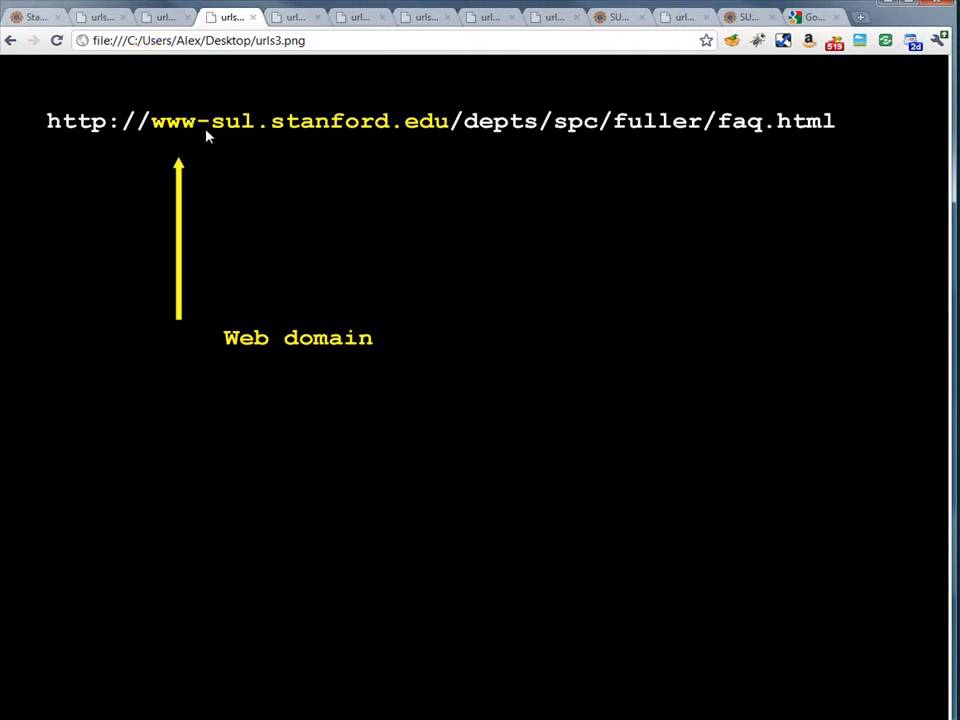
mouse_move(270, 140)
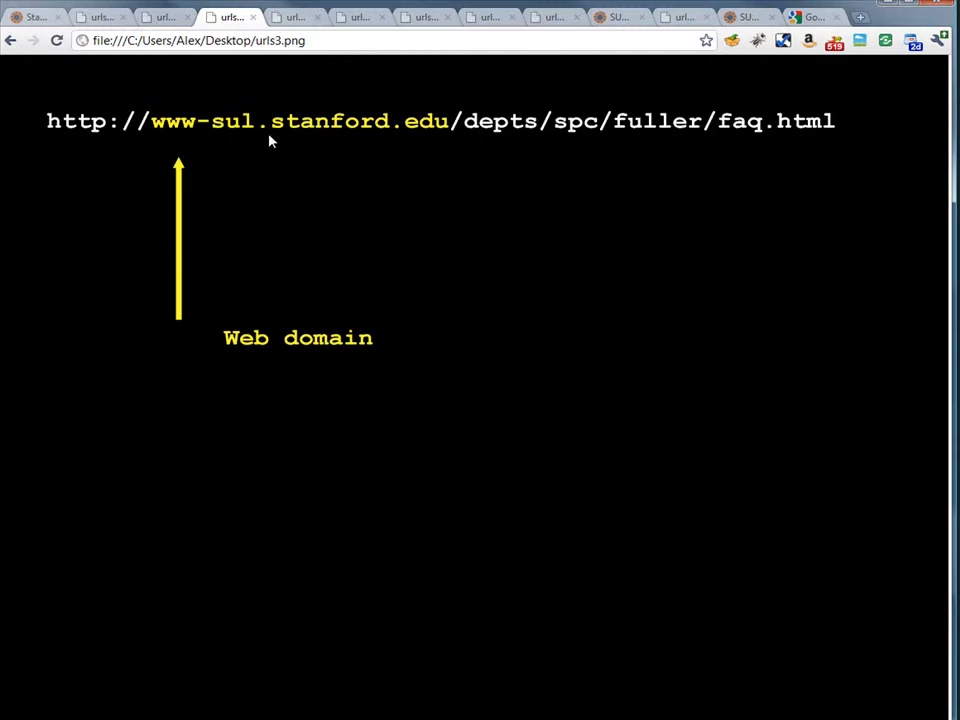
mouse_move(388, 112)
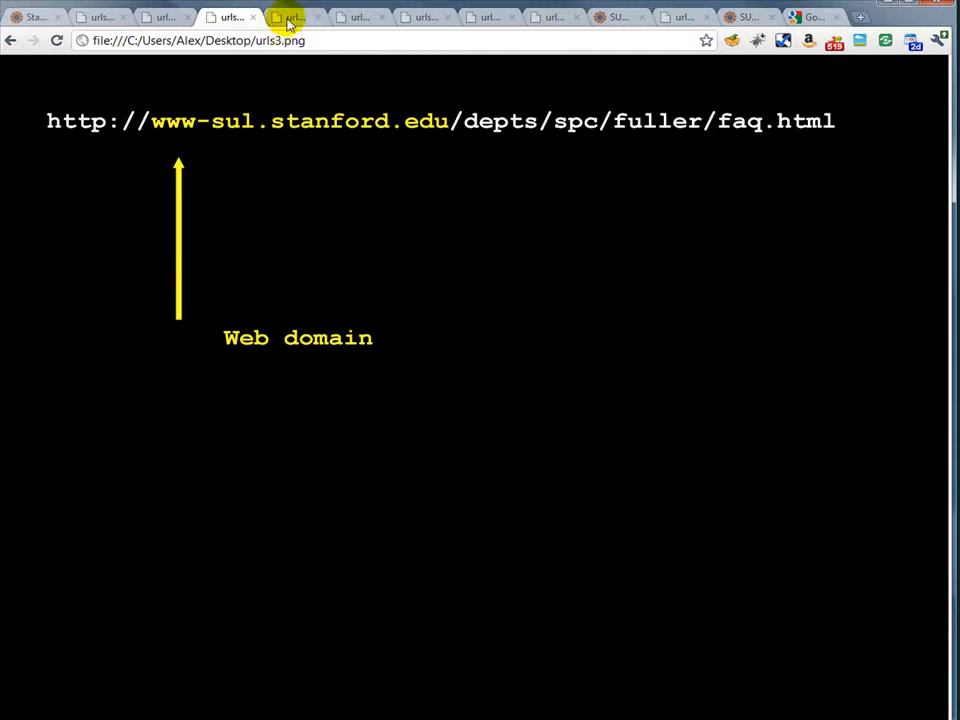
Step: Show the slide labelling depts/spc/fuller as the directory on the server
click(290, 16)
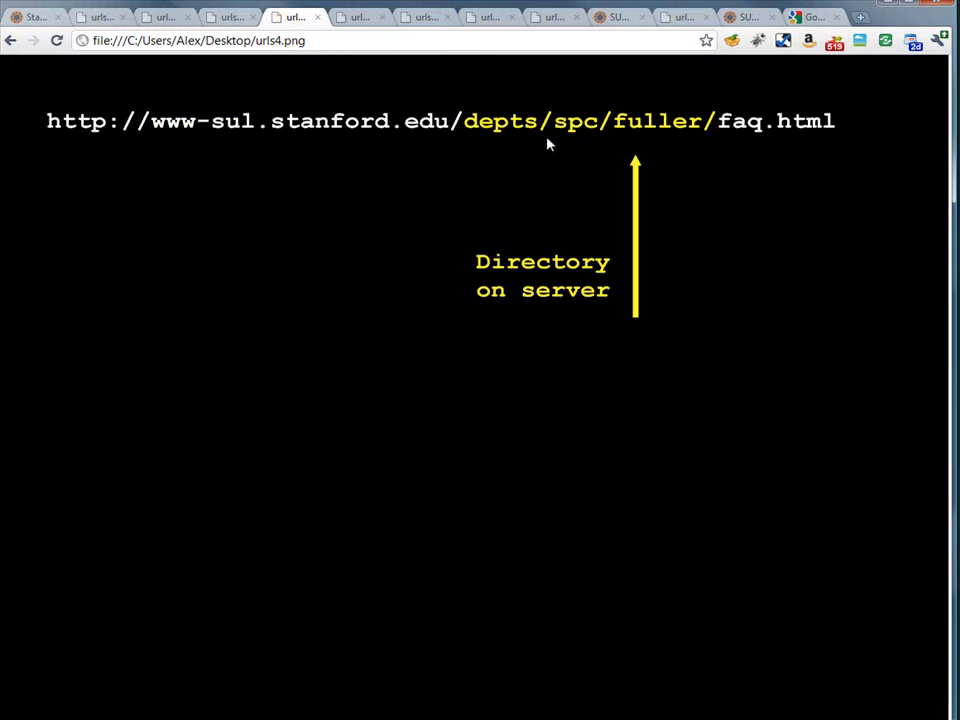
mouse_move(532, 280)
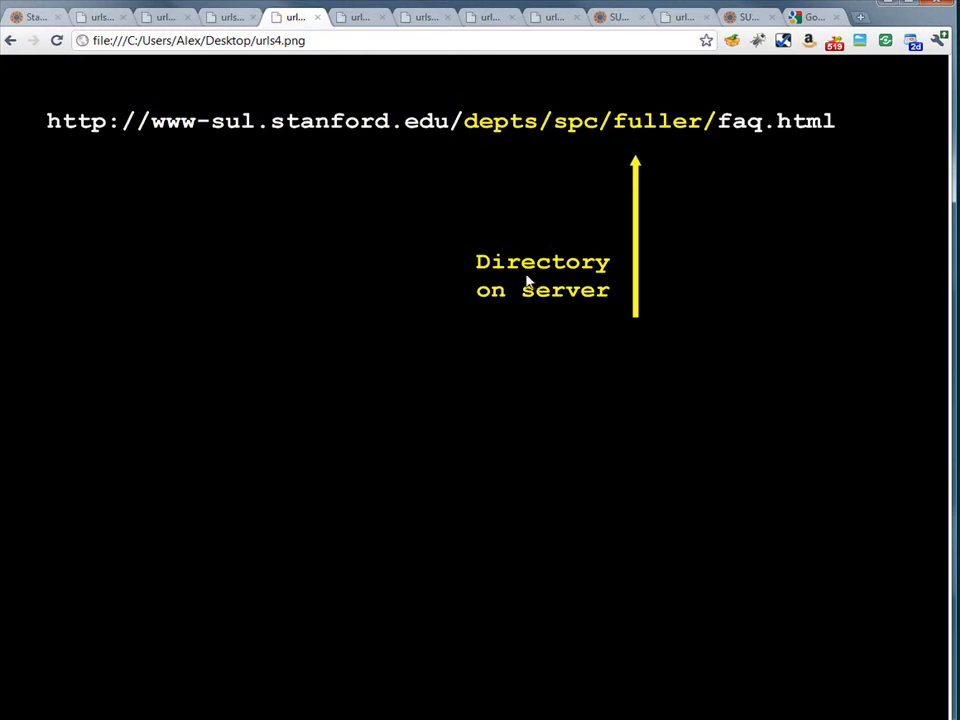
mouse_move(656, 152)
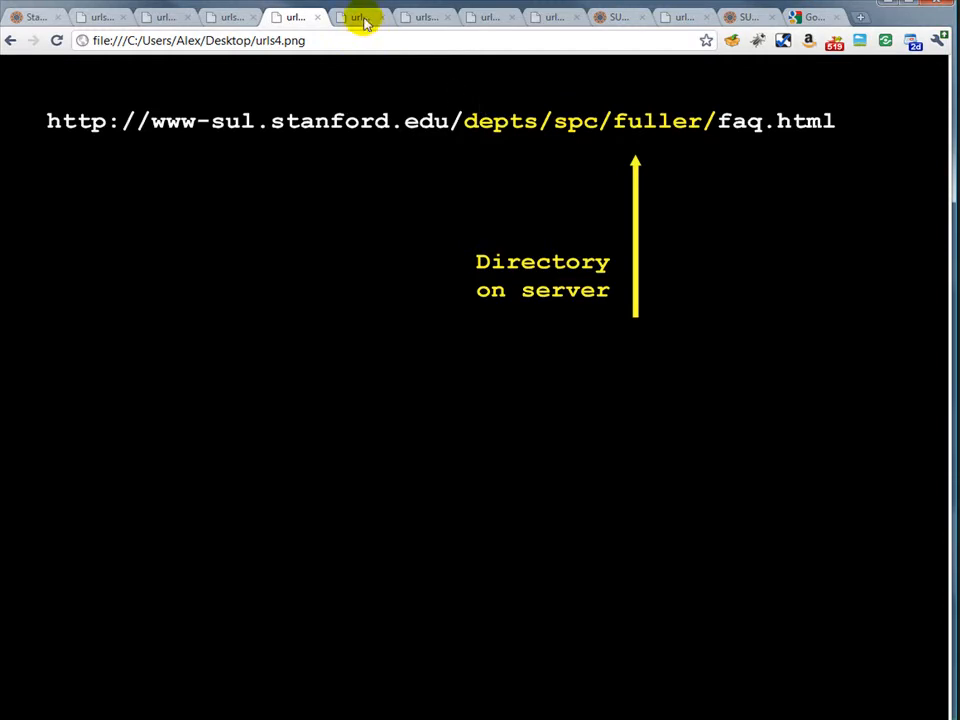
Step: Show the server folder-tree slide tracing web root through depts and spc to fuller
click(358, 16)
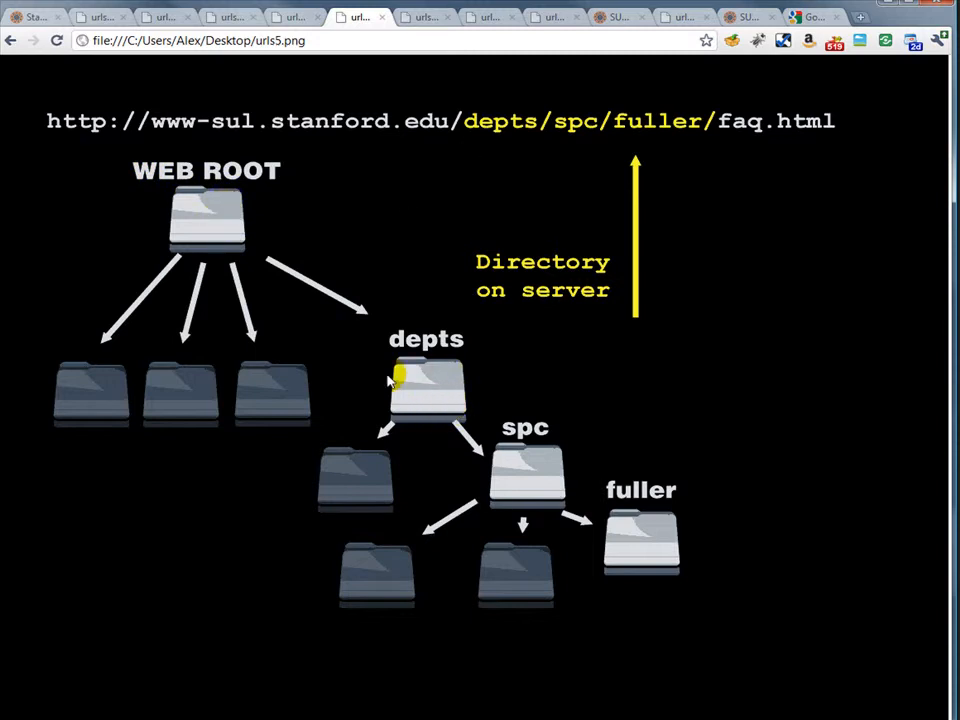
mouse_move(486, 420)
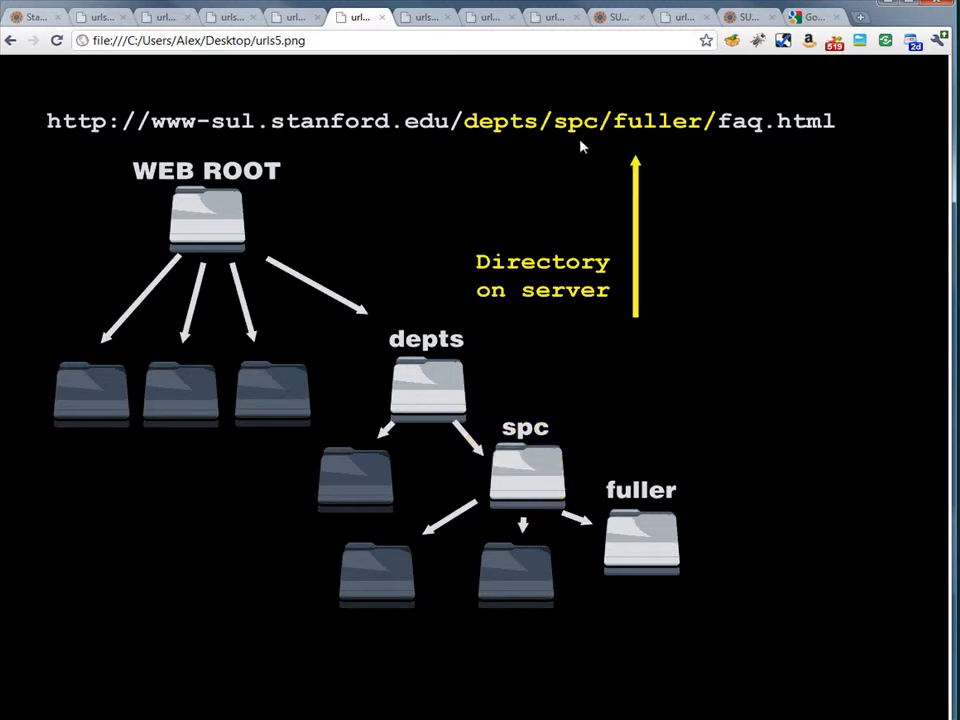
mouse_move(672, 340)
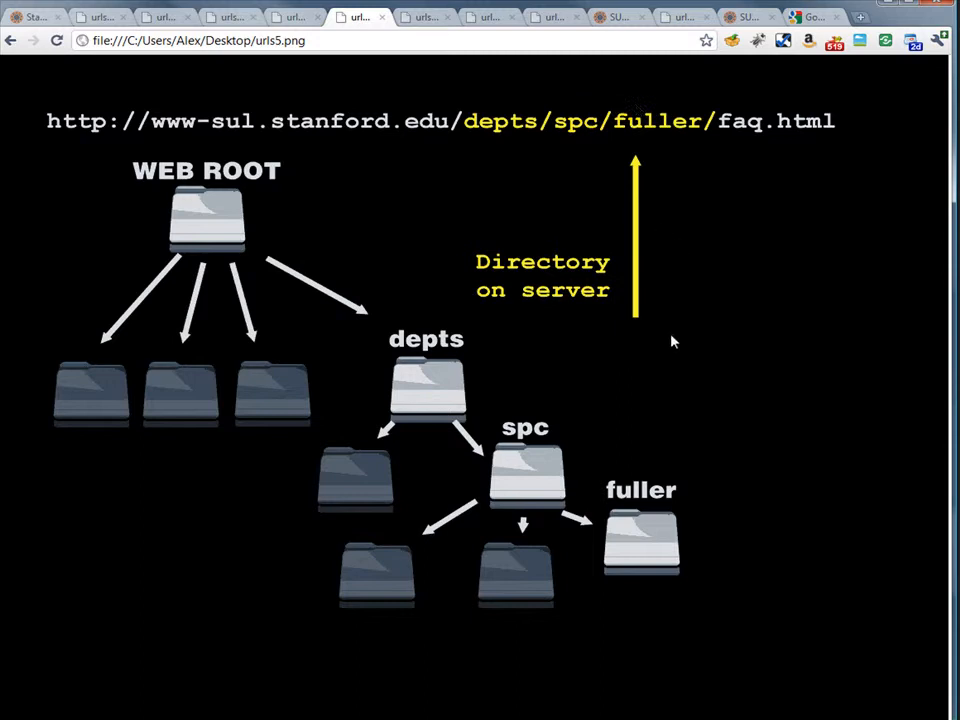
click(656, 560)
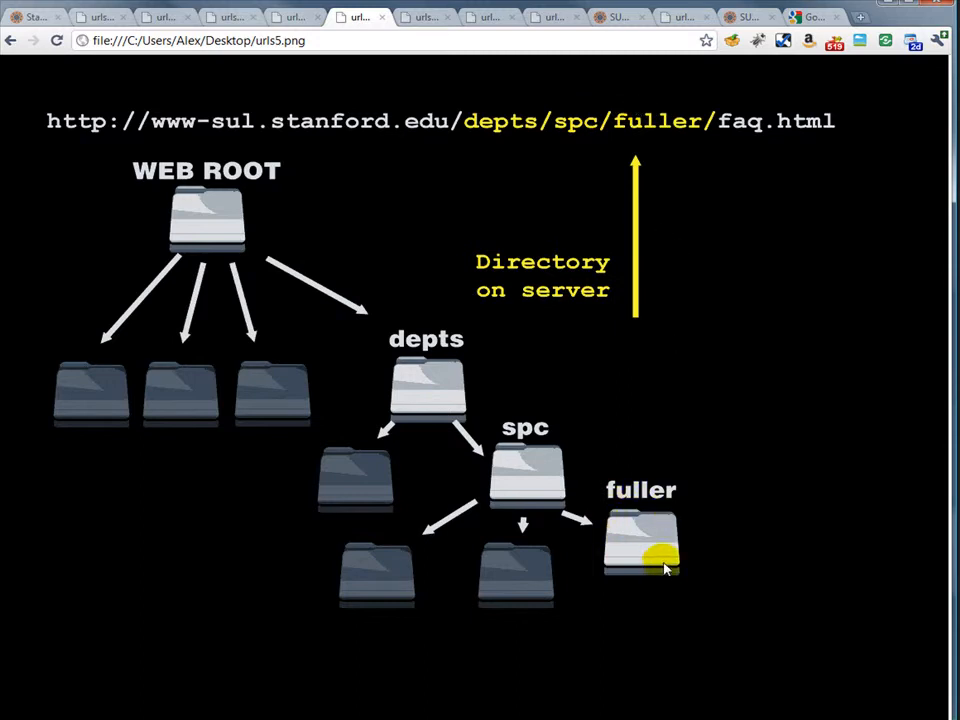
mouse_move(668, 530)
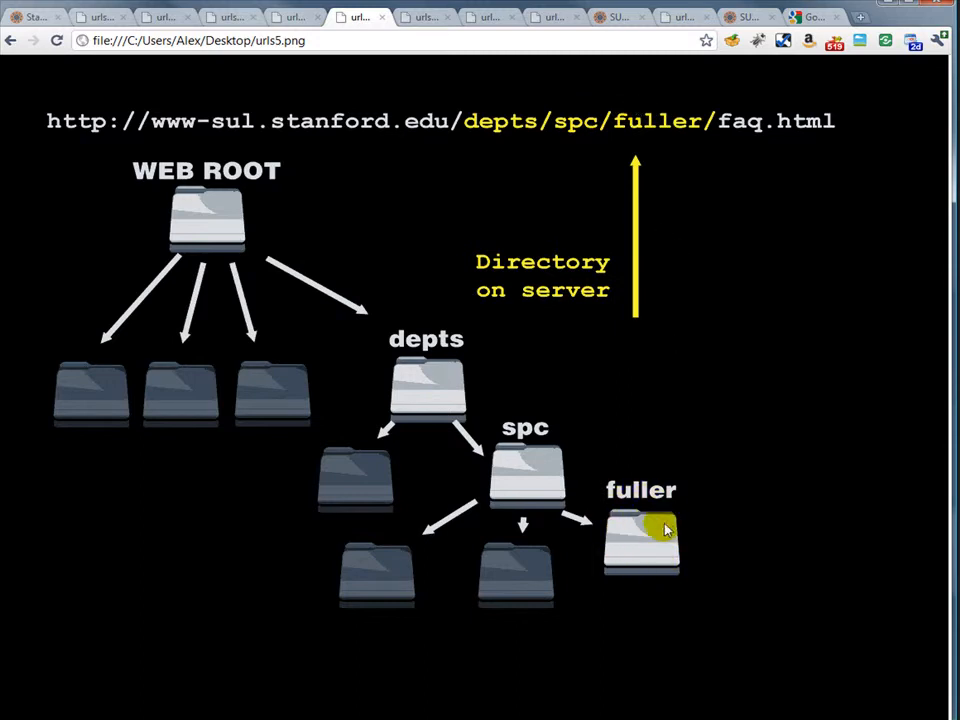
mouse_move(600, 548)
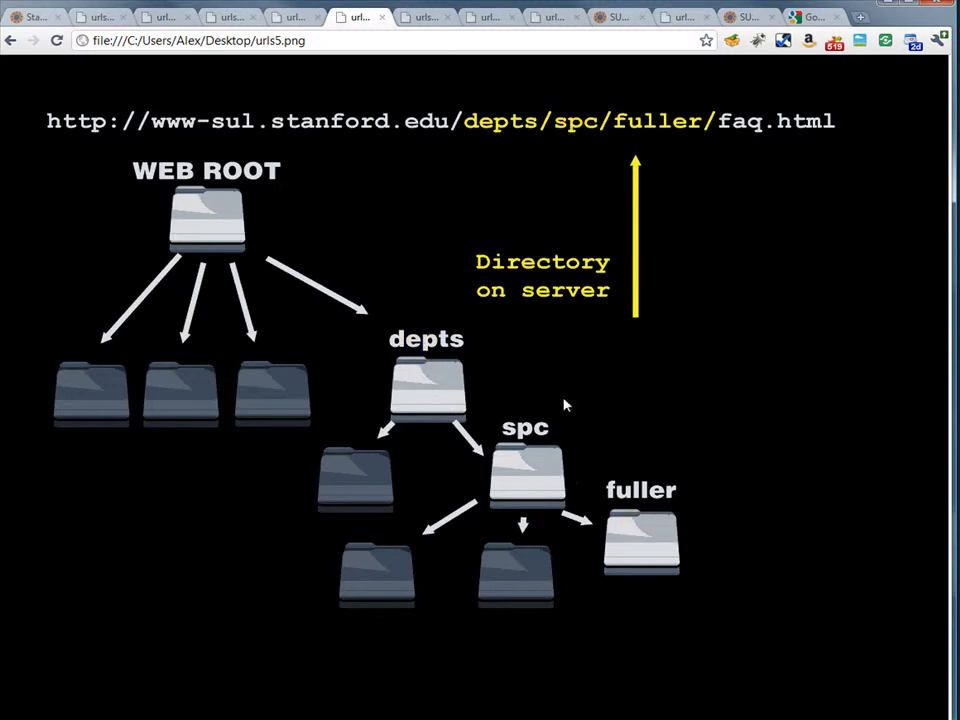
Step: Show the faq.html file-name slide, then the slide placing index.html inside the fuller folder
click(424, 16)
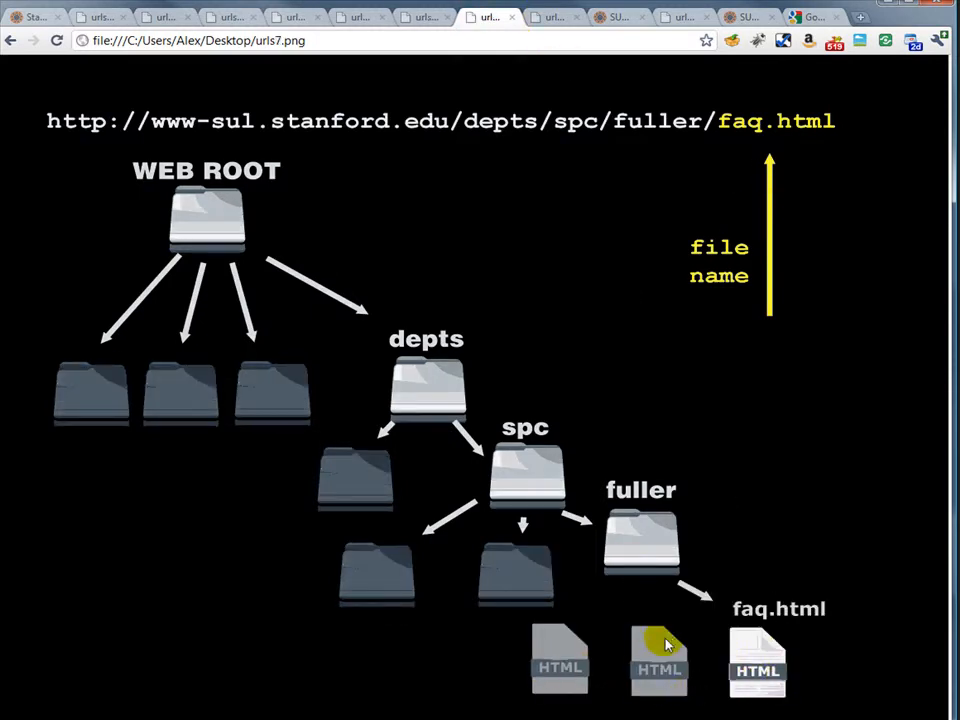
mouse_move(764, 636)
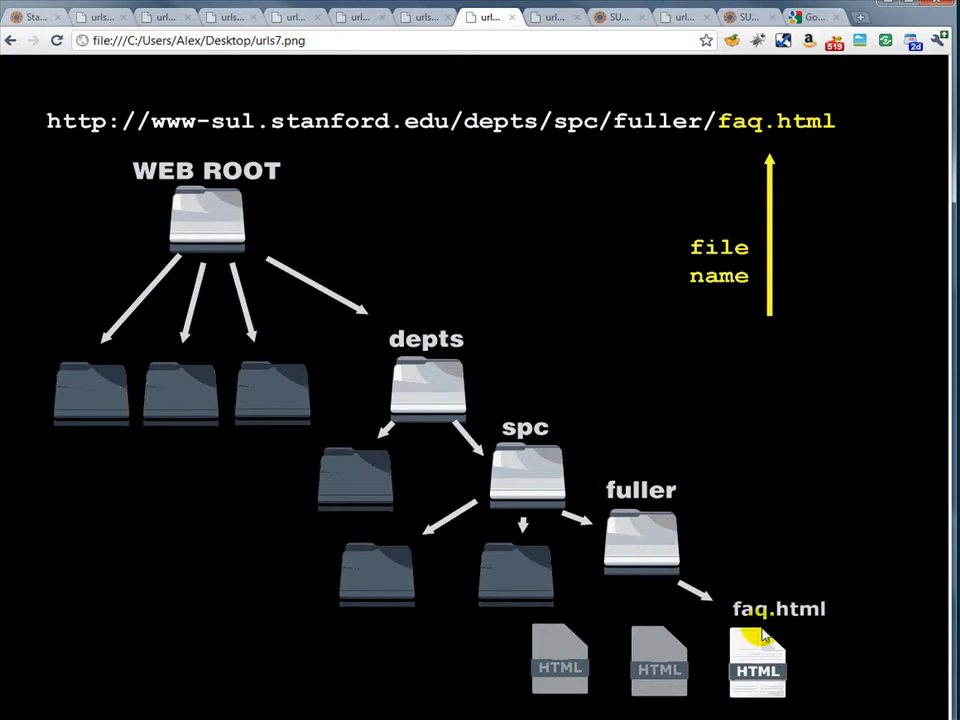
mouse_move(764, 192)
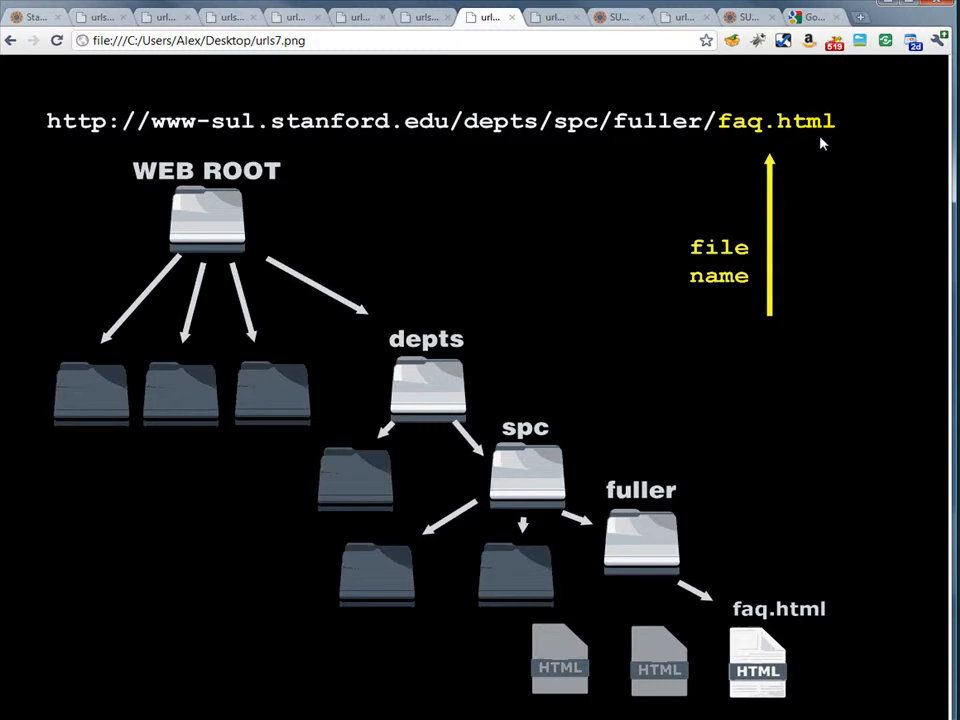
mouse_move(736, 124)
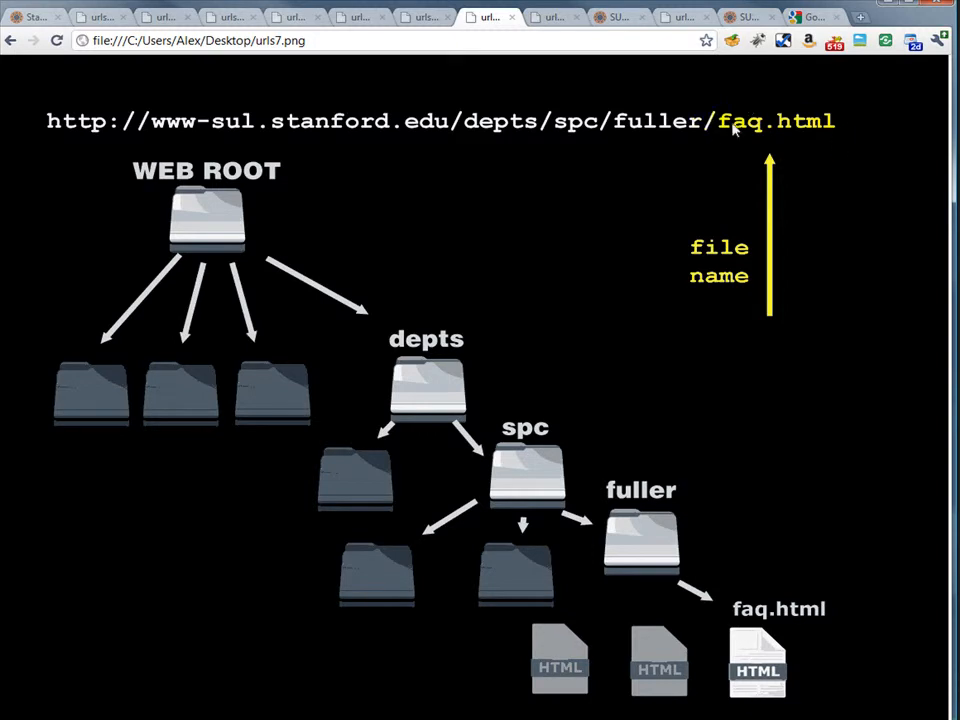
mouse_move(618, 370)
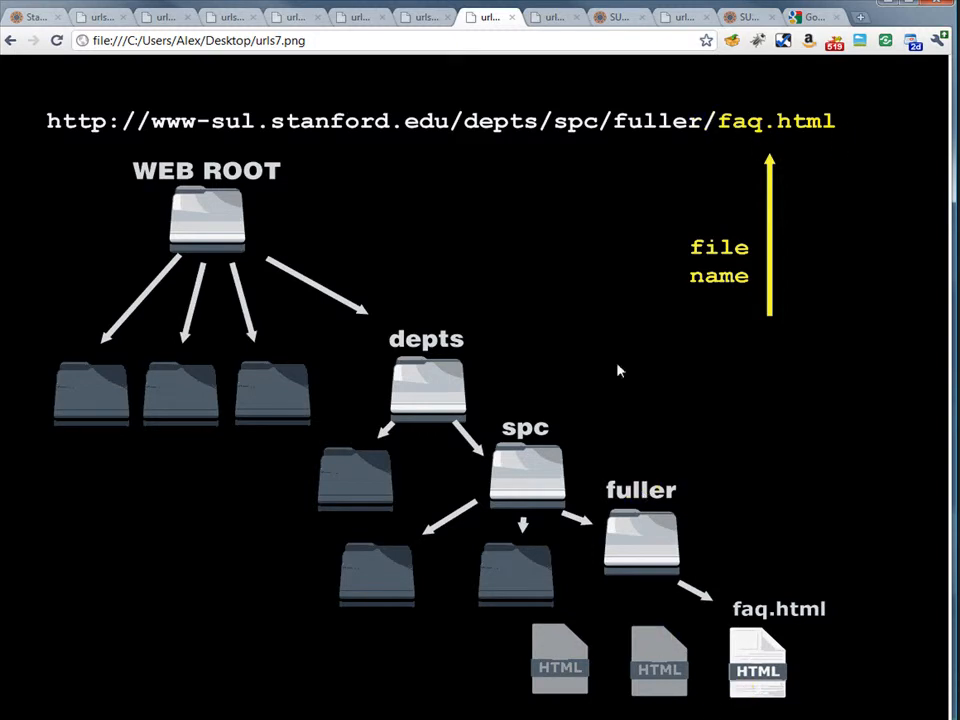
click(548, 16)
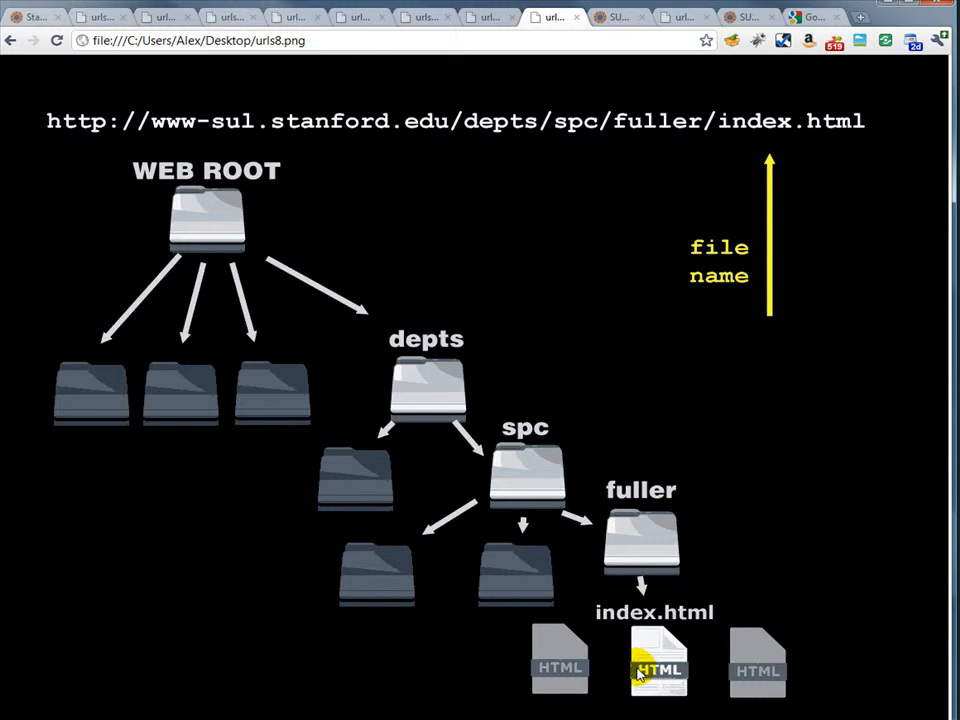
Step: View the live Fuller Archive page with and without index.html, revisit the slide, then the Google tab
click(616, 16)
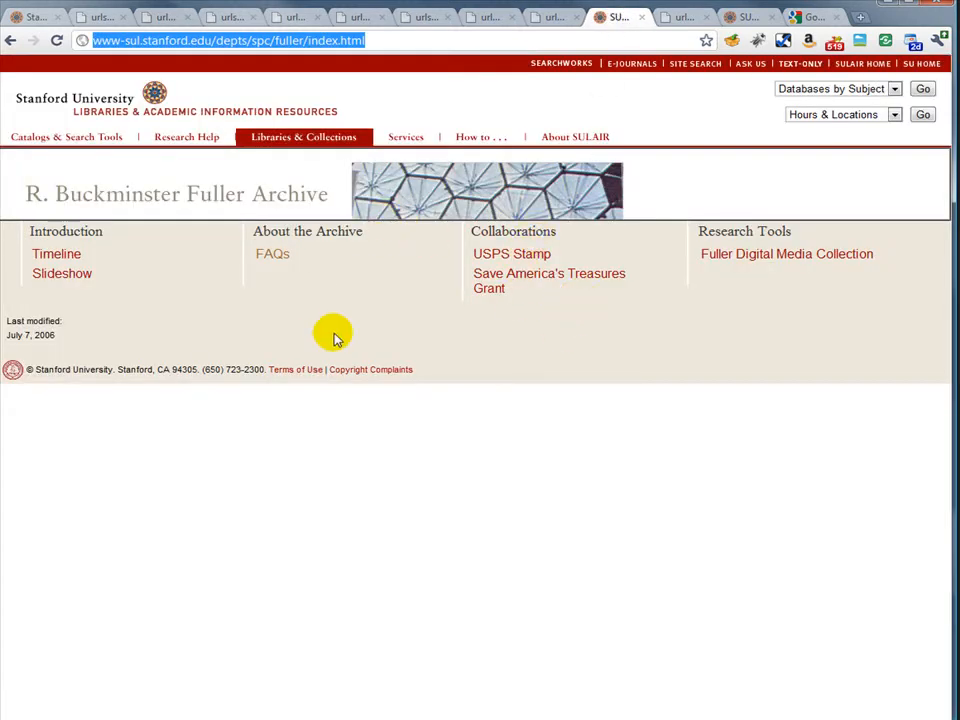
mouse_move(656, 32)
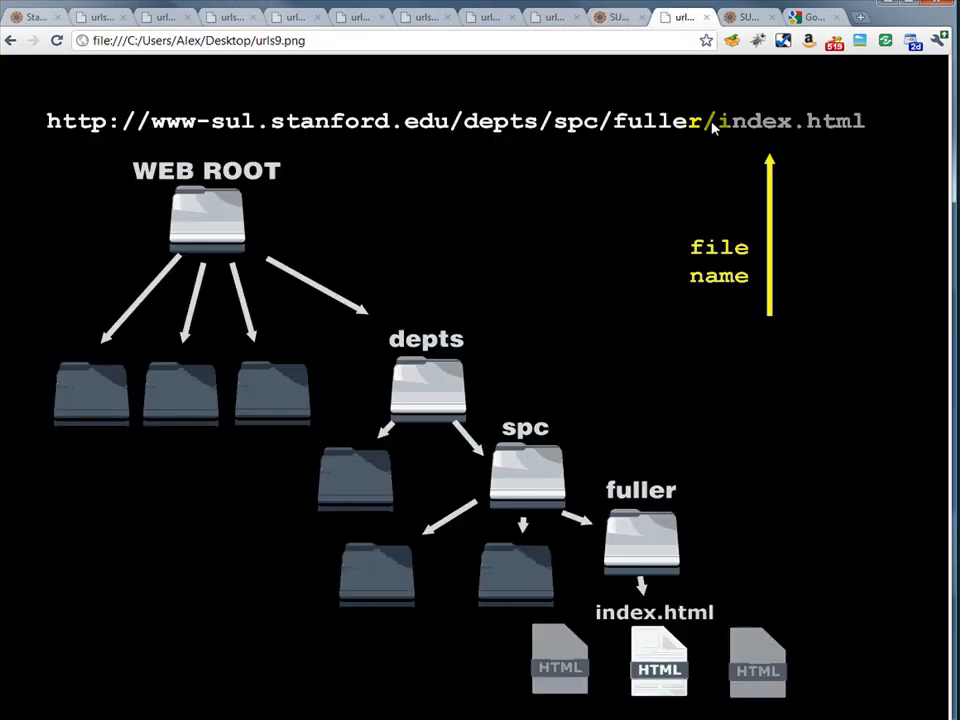
mouse_move(576, 384)
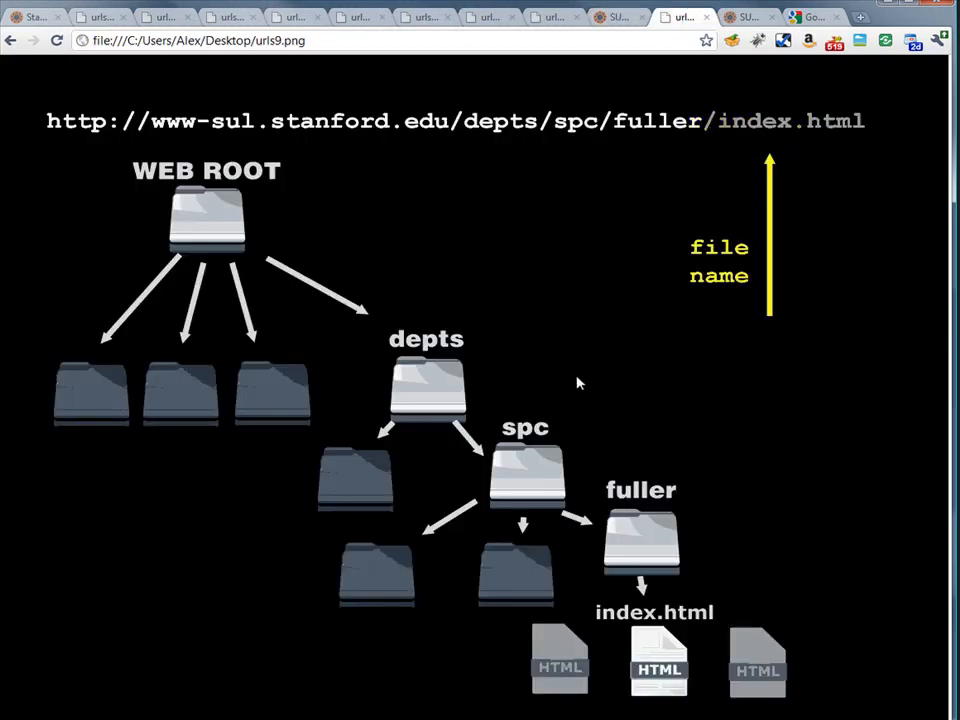
mouse_move(676, 398)
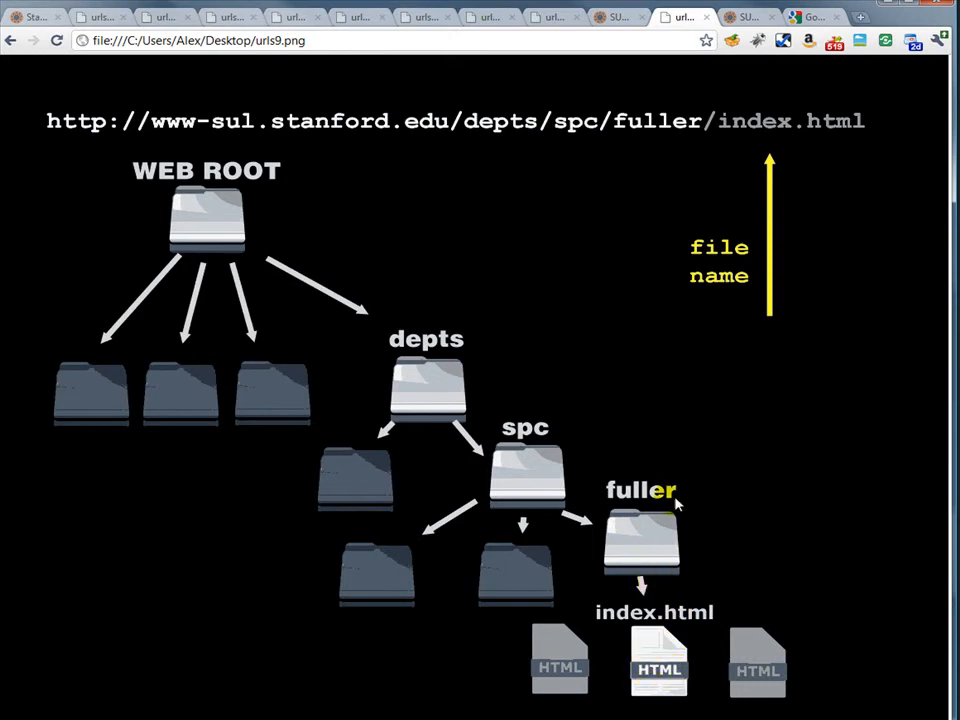
click(748, 16)
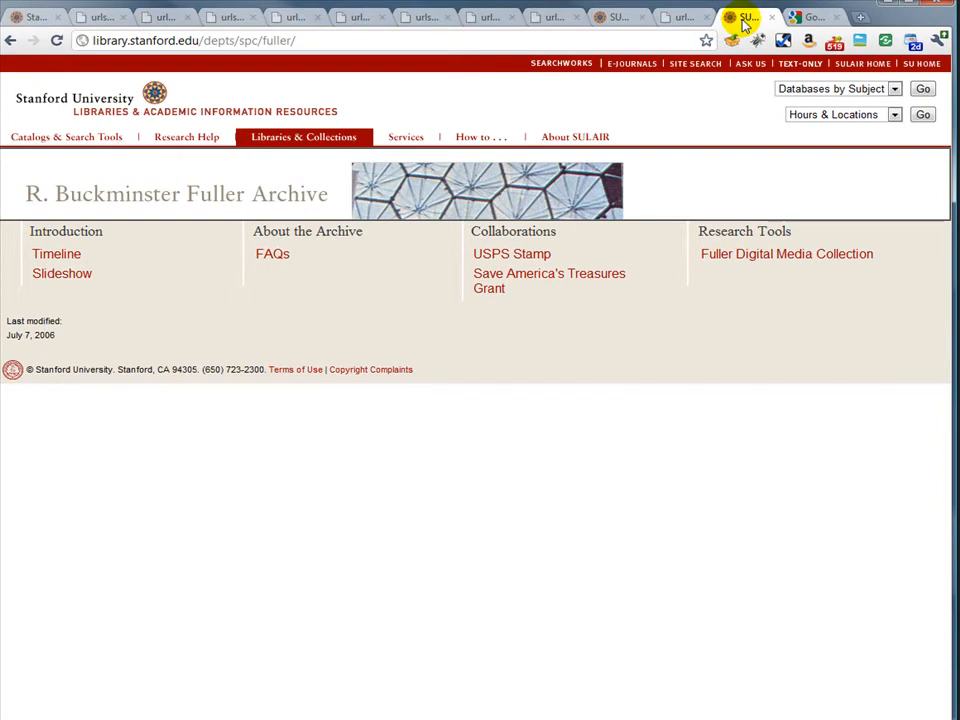
mouse_move(360, 84)
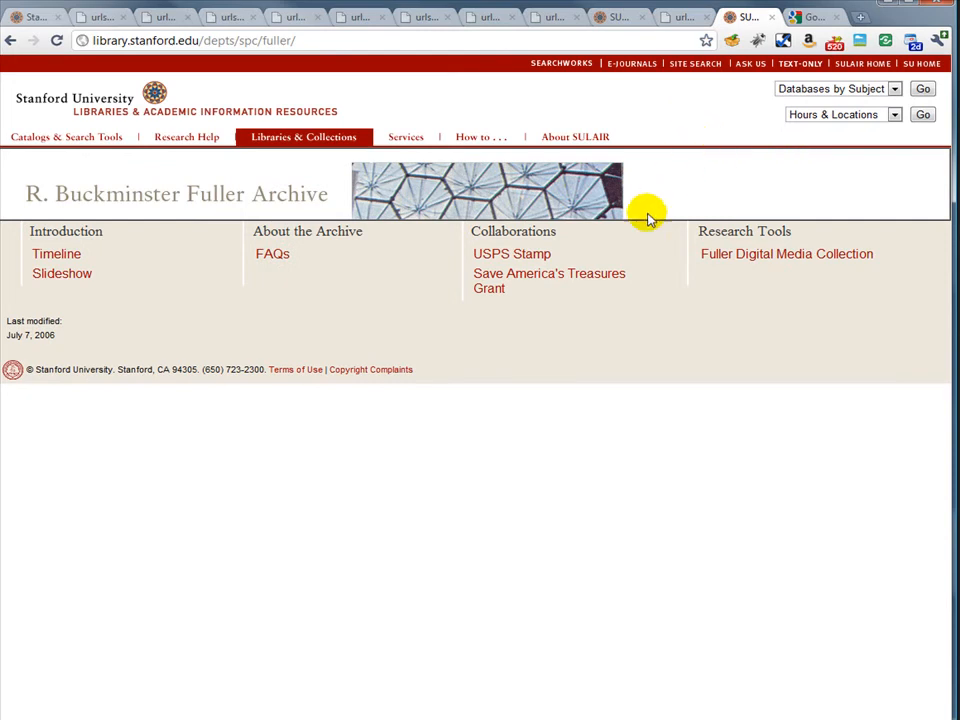
click(684, 16)
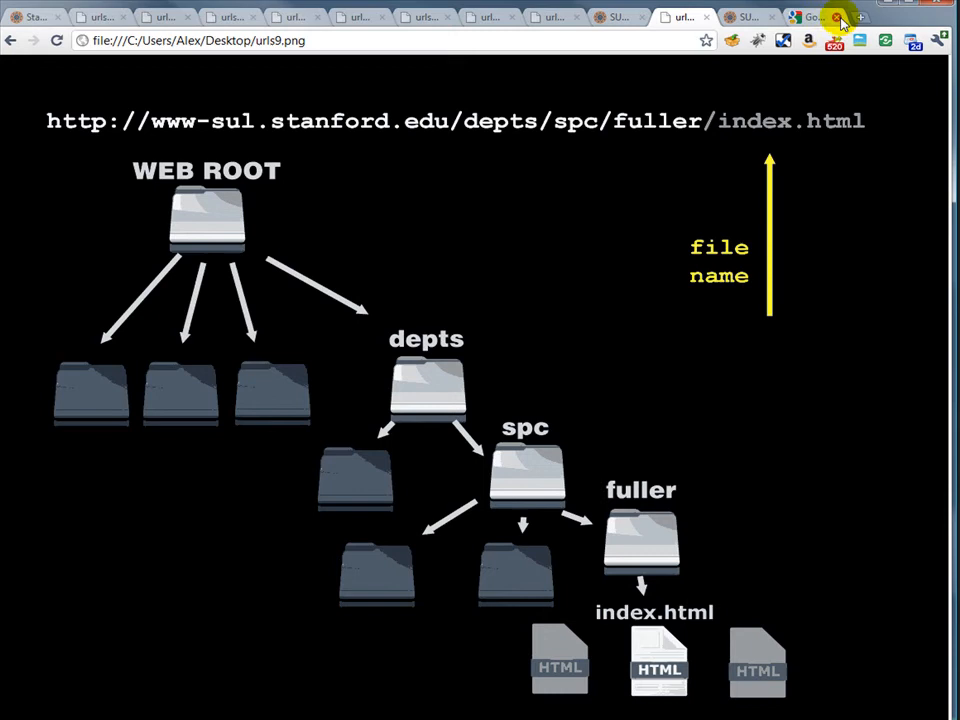
click(812, 16)
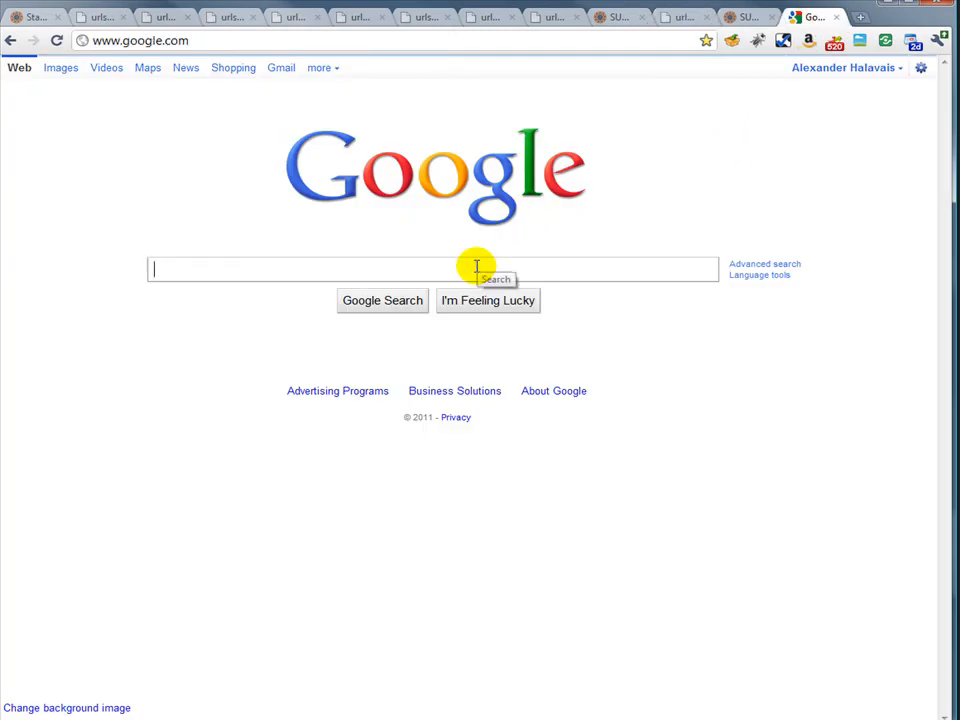
Step: Search Google for 'monkeys' and highlight the q=monkeys part of the address
text(monkeys)
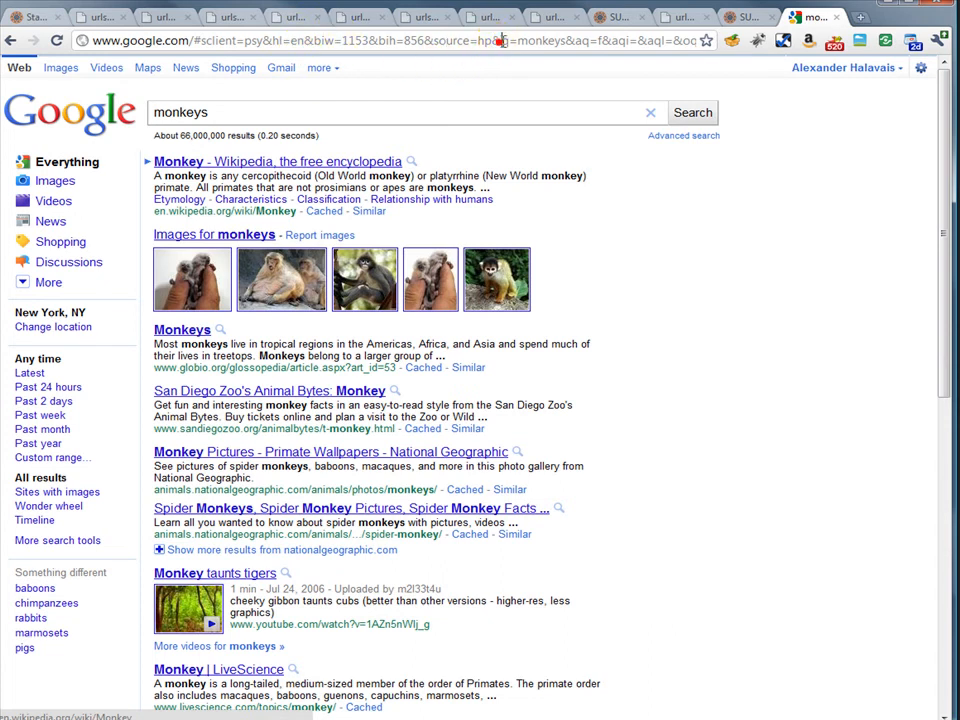
double_click(538, 40)
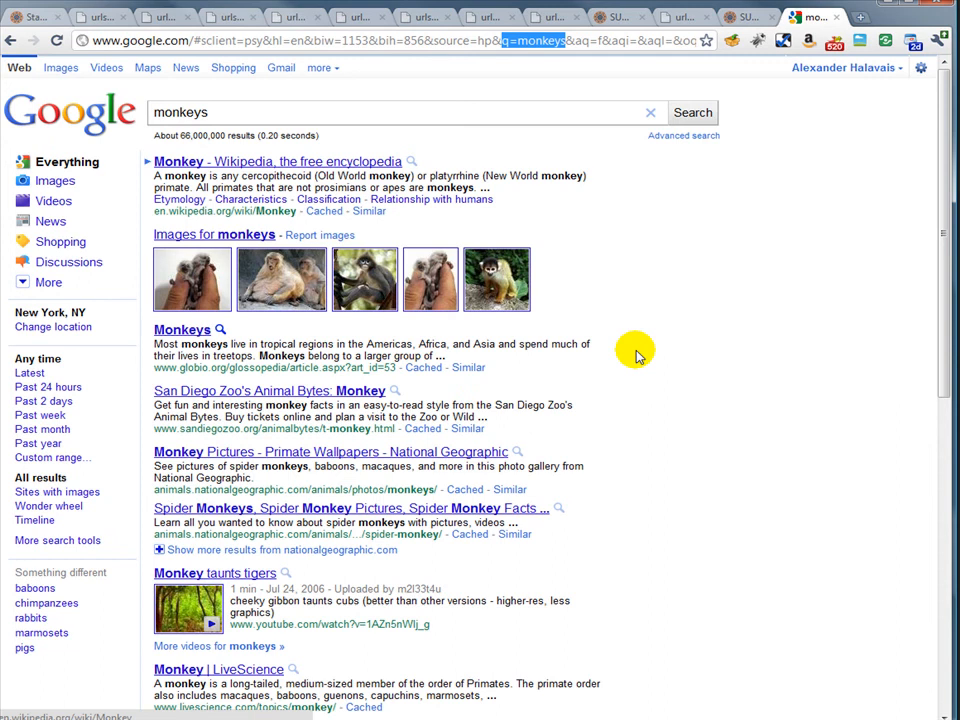
mouse_move(756, 430)
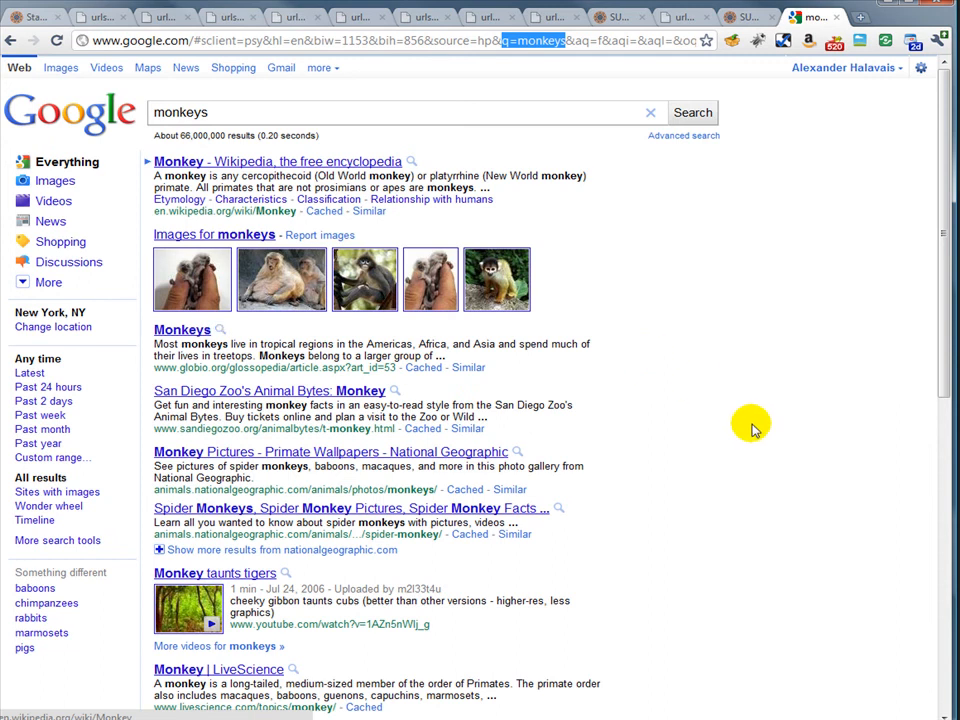